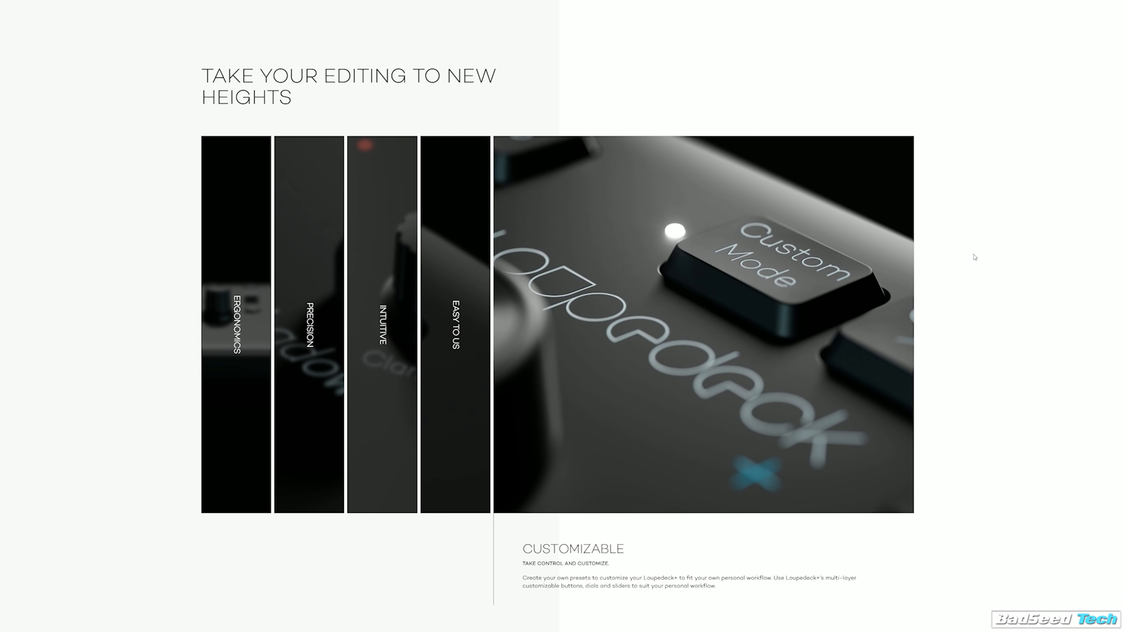
# - Scroll the Loupedeck+ page past feature highlights to the supported software list
pyautogui.scroll(-3)
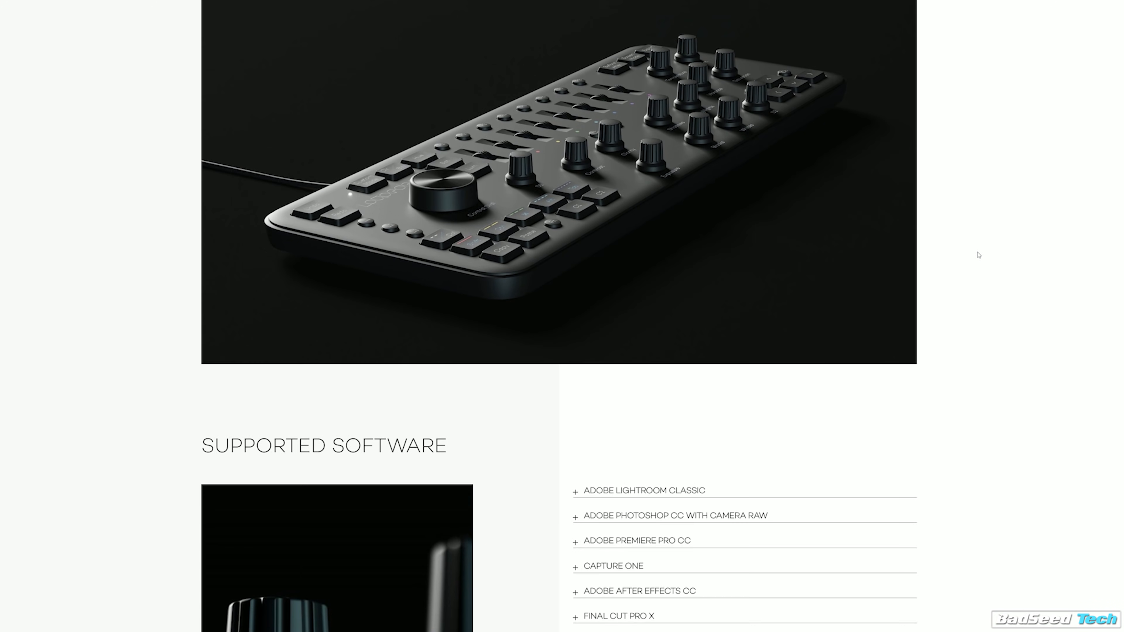
pyautogui.scroll(-3)
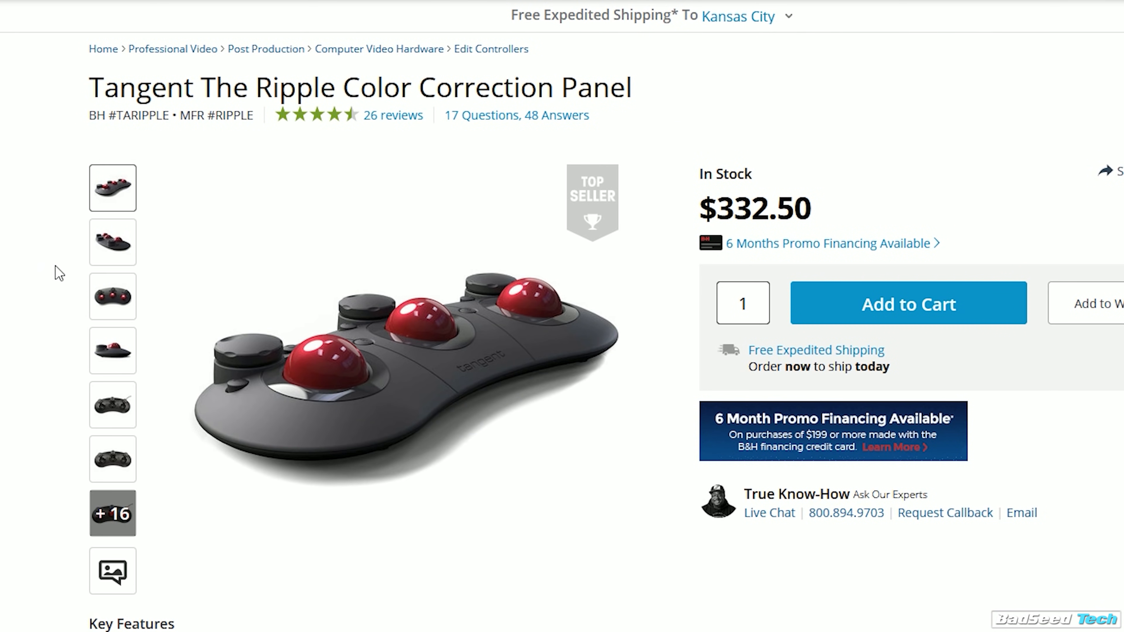
# - Show the top-down photo of the Tangent Ripple panel as the main image
pyautogui.click(111, 297)
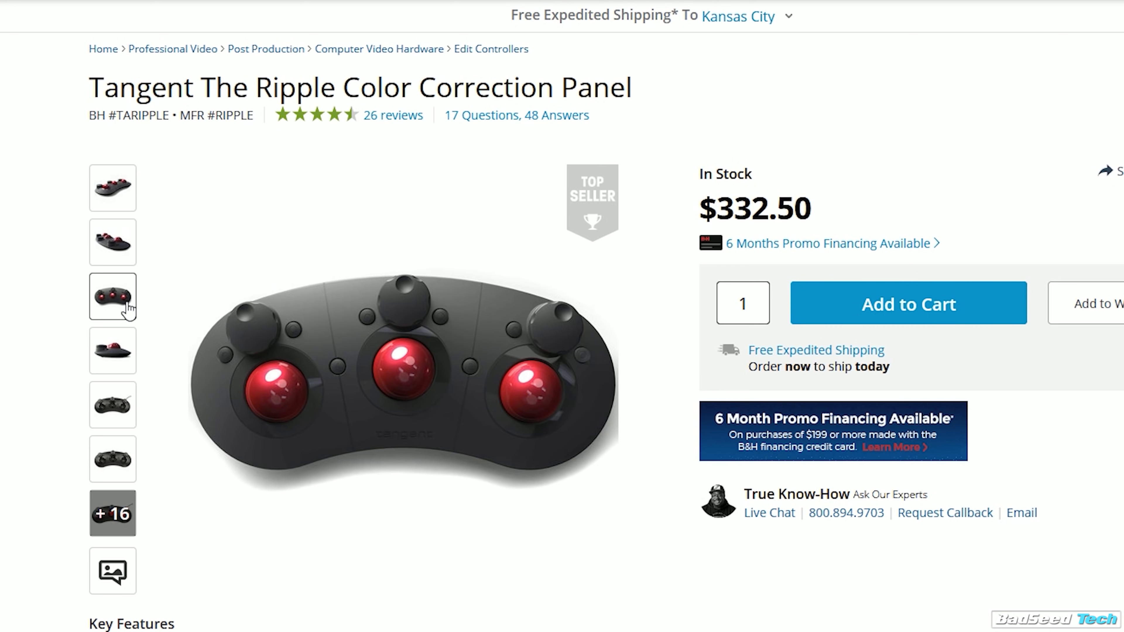